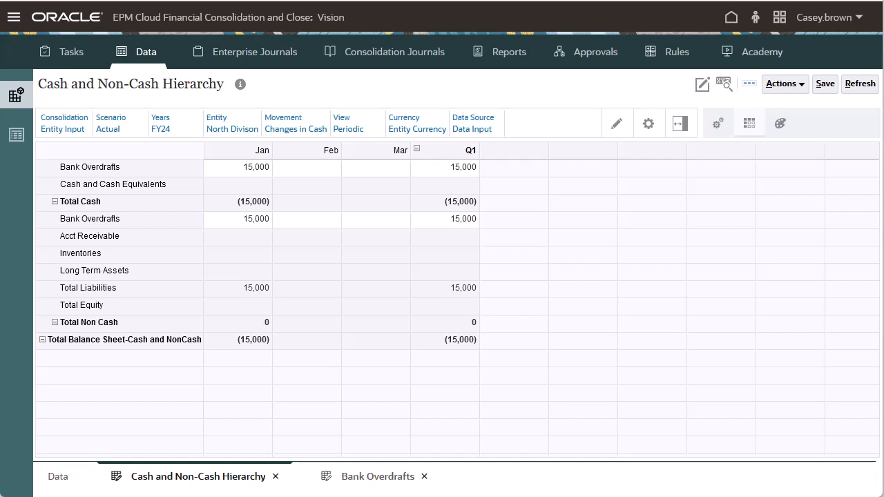
# Step: Navigate to the Account dimension's Edit Member Properties from the Navigator
pyautogui.click(90, 165)
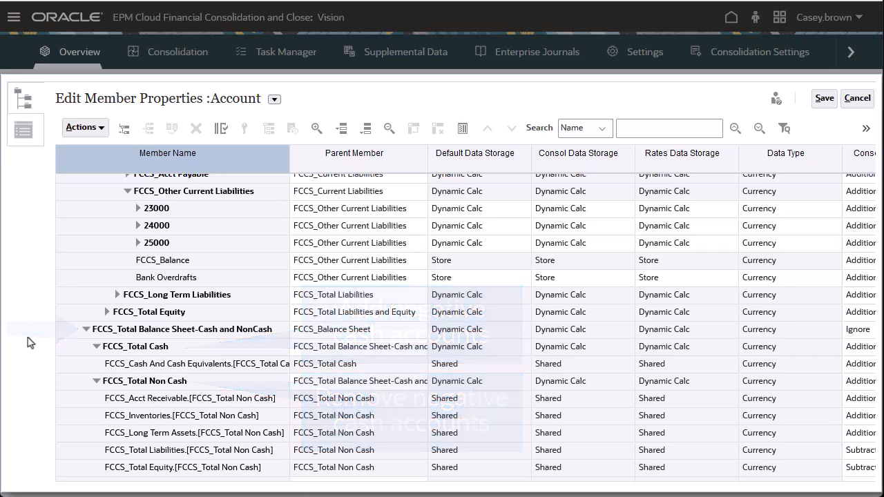
# Step: Add child member Bank Overdrafts under FCCS_Total Non Cash with Data Storage set to Shared
pyautogui.click(166, 276)
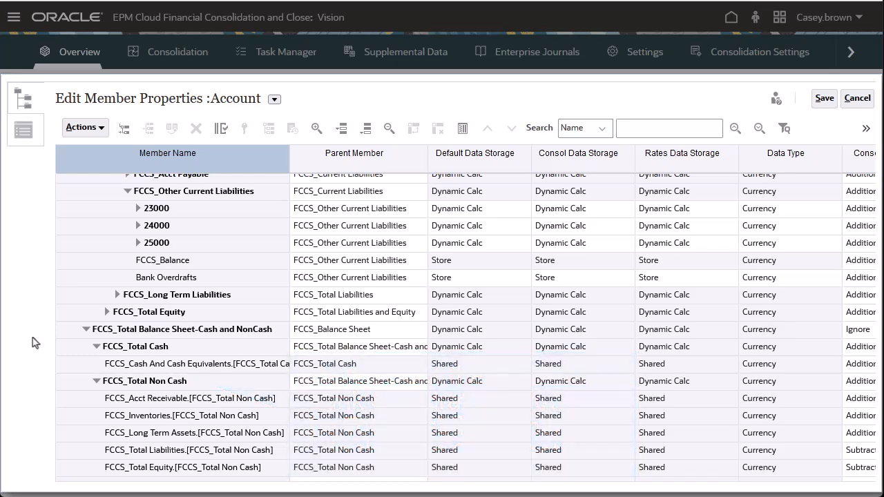
pyautogui.click(144, 382)
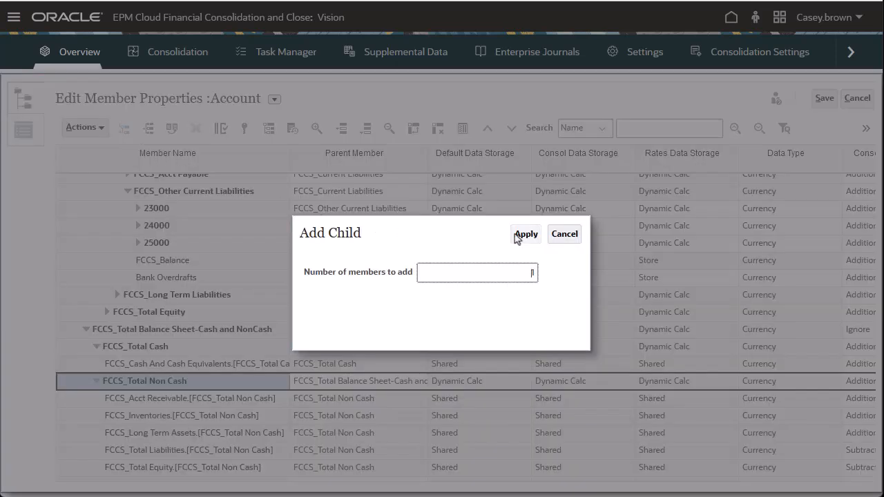
pyautogui.click(525, 235)
pyautogui.write('Bank Overdrafts')
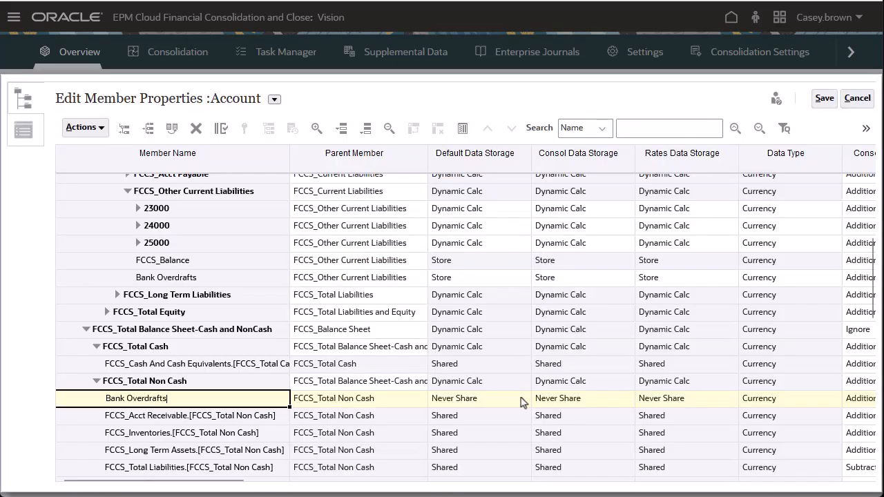
pyautogui.click(523, 398)
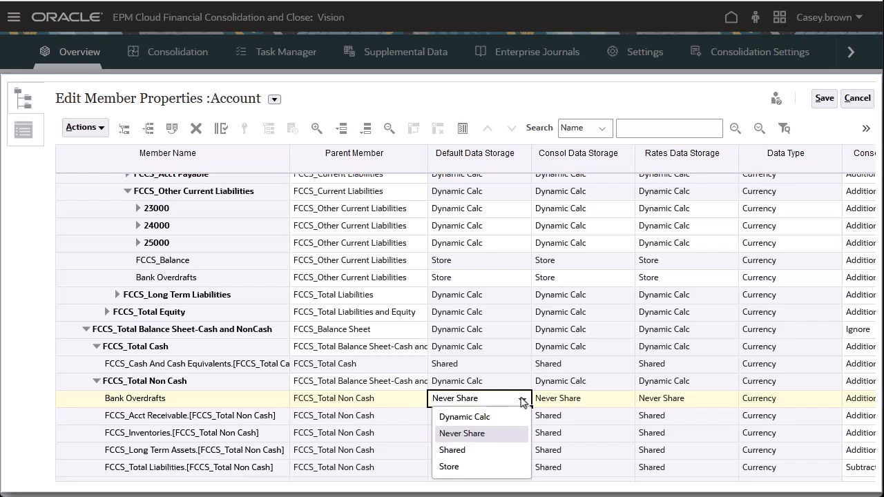
pyautogui.click(453, 451)
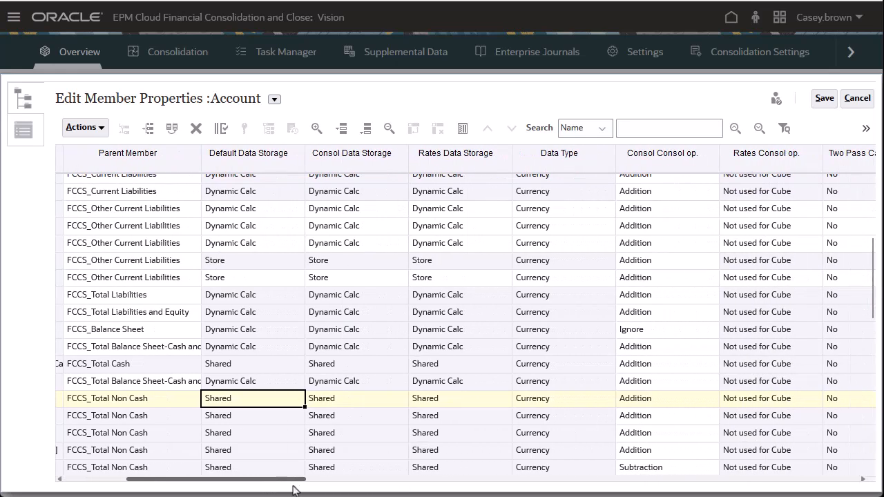
pyautogui.click(665, 398)
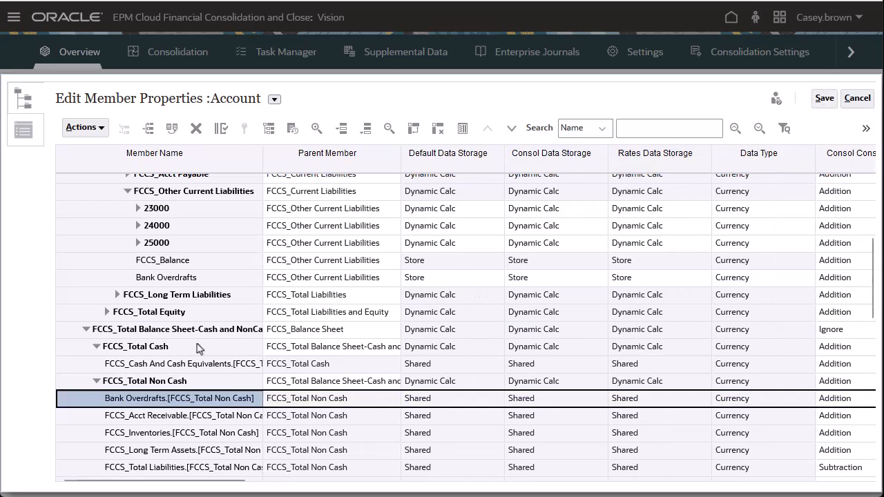
# Step: Add Bank Overdrafts under FCCS_Total Cash as Shared with Subtraction consolidation operator, and save
pyautogui.click(148, 128)
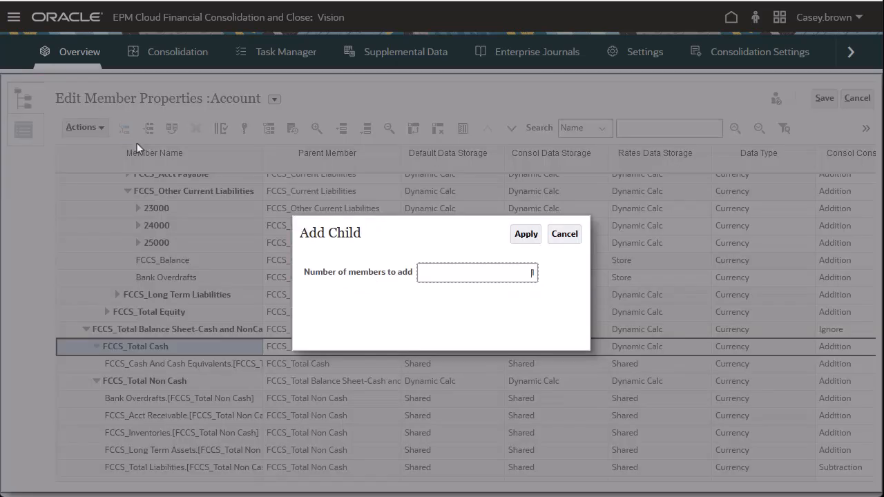
pyautogui.click(525, 234)
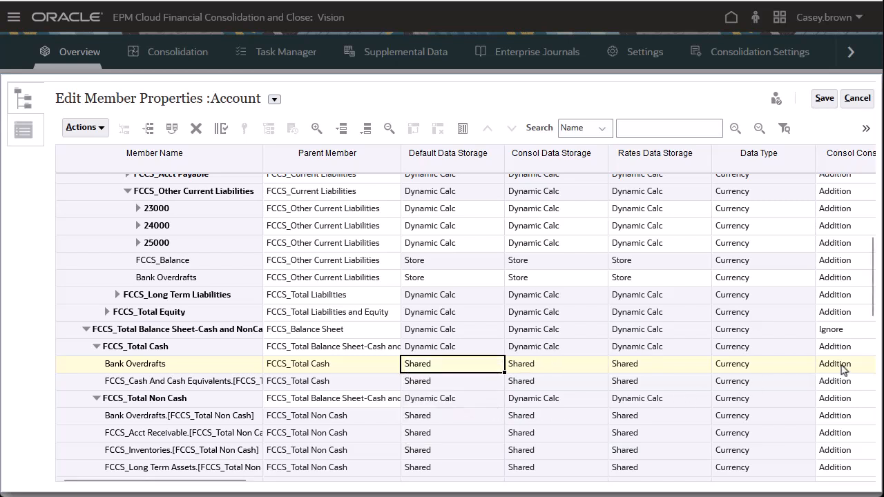
pyautogui.click(834, 363)
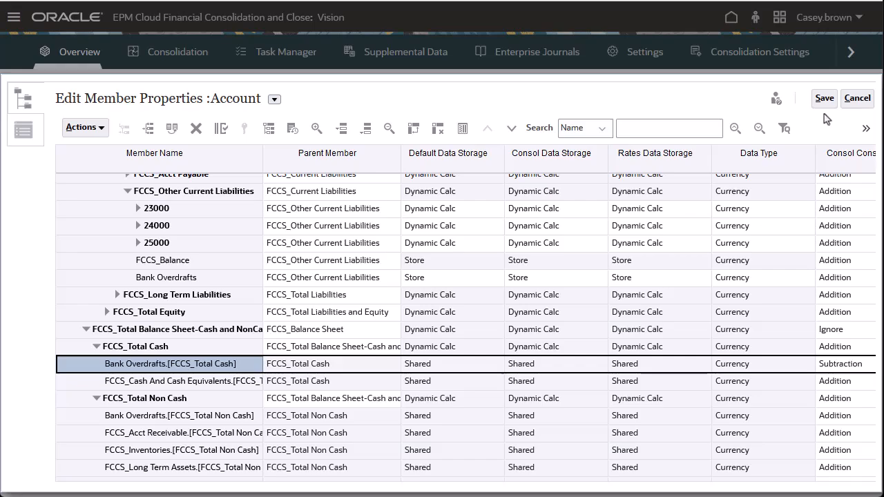
pyautogui.click(856, 98)
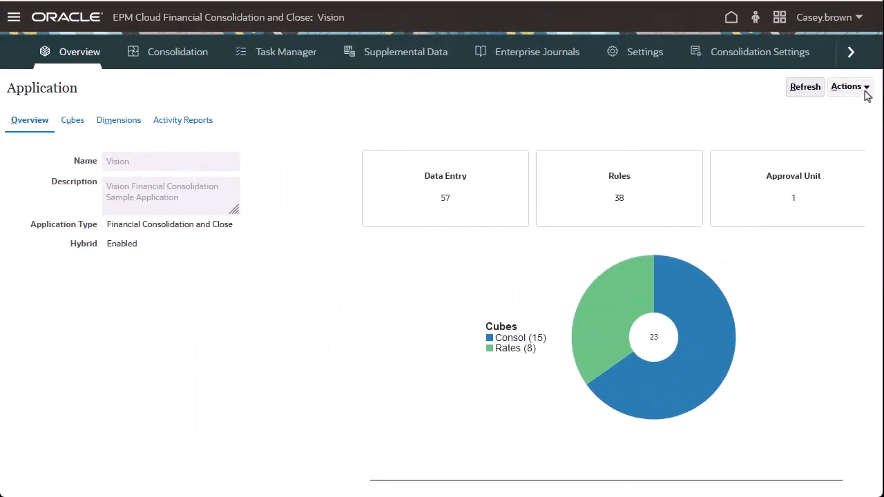
# Step: Run Refresh Database from Actions, confirm it completes, and close the refresh page
pyautogui.click(848, 85)
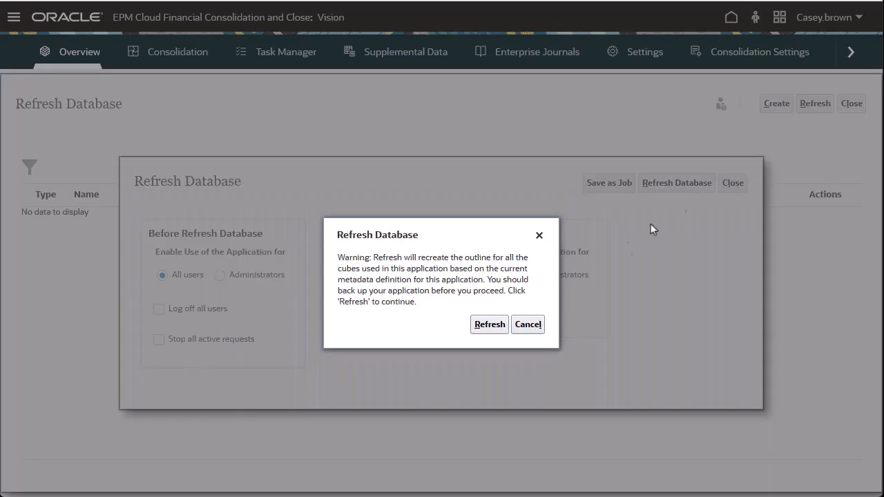
pyautogui.click(489, 325)
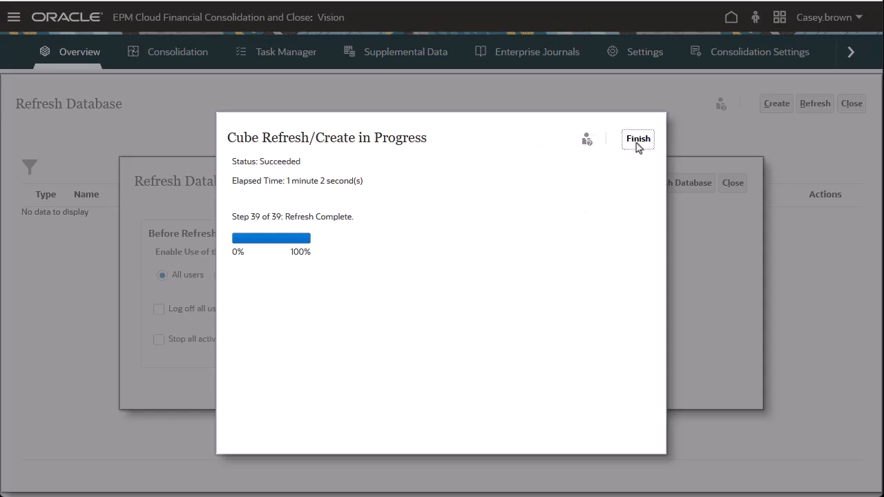
pyautogui.click(639, 138)
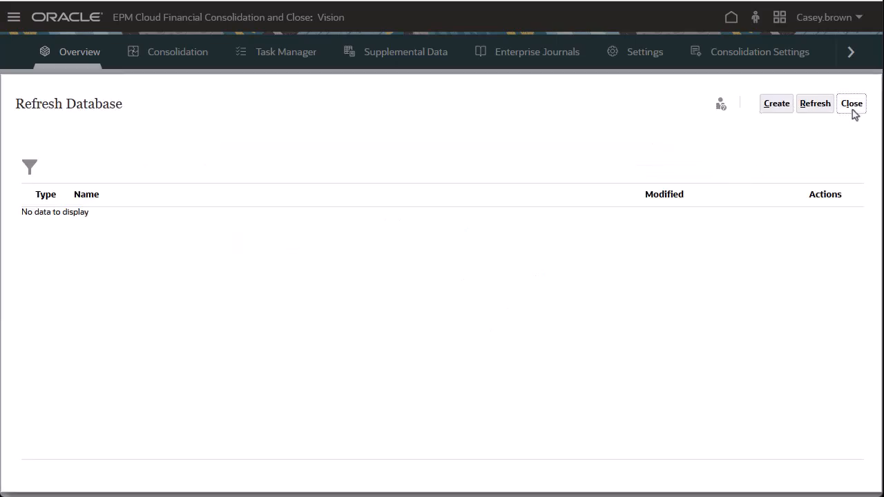
pyautogui.click(851, 102)
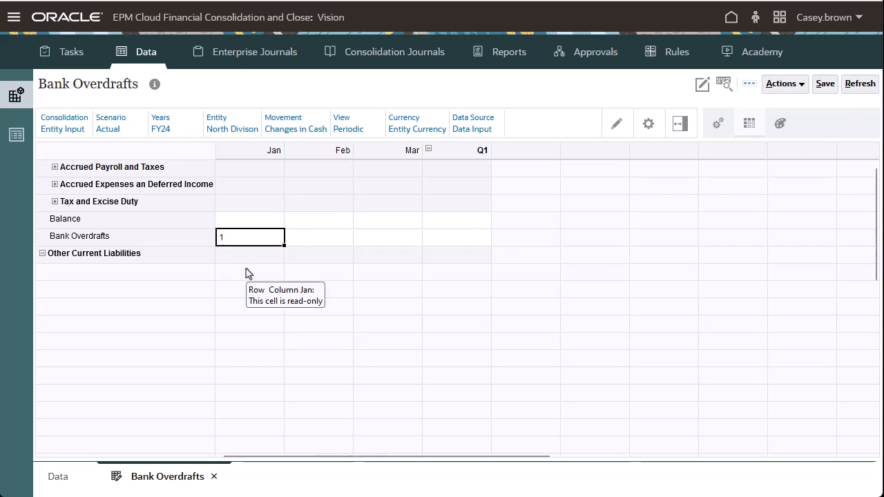
# Step: Enter 15,000 in the Jan cell for Bank Overdrafts and save the form
pyautogui.write('5000')
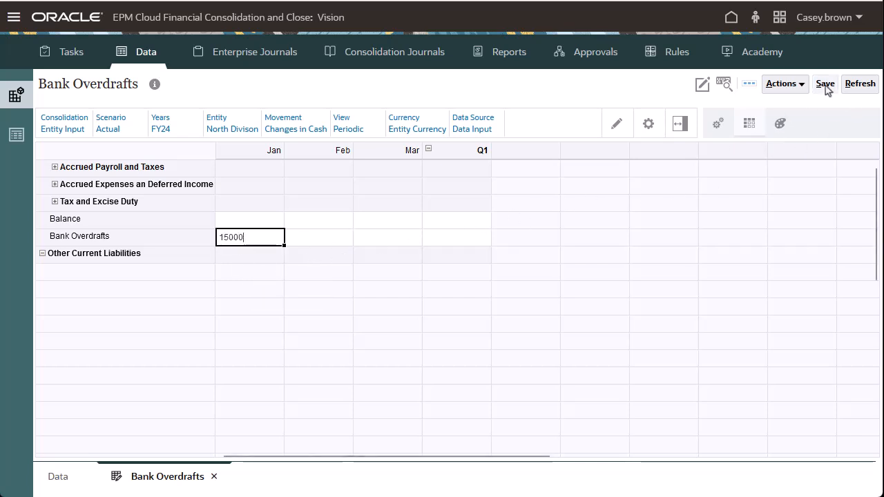
pyautogui.click(824, 84)
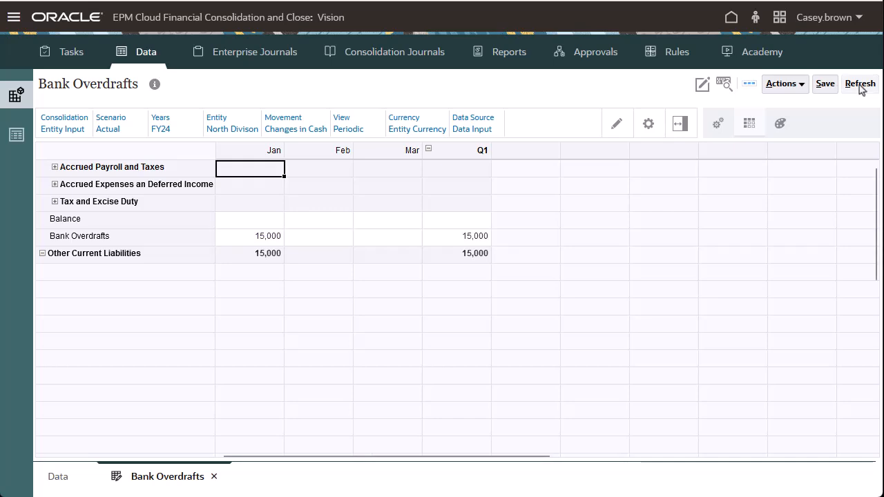